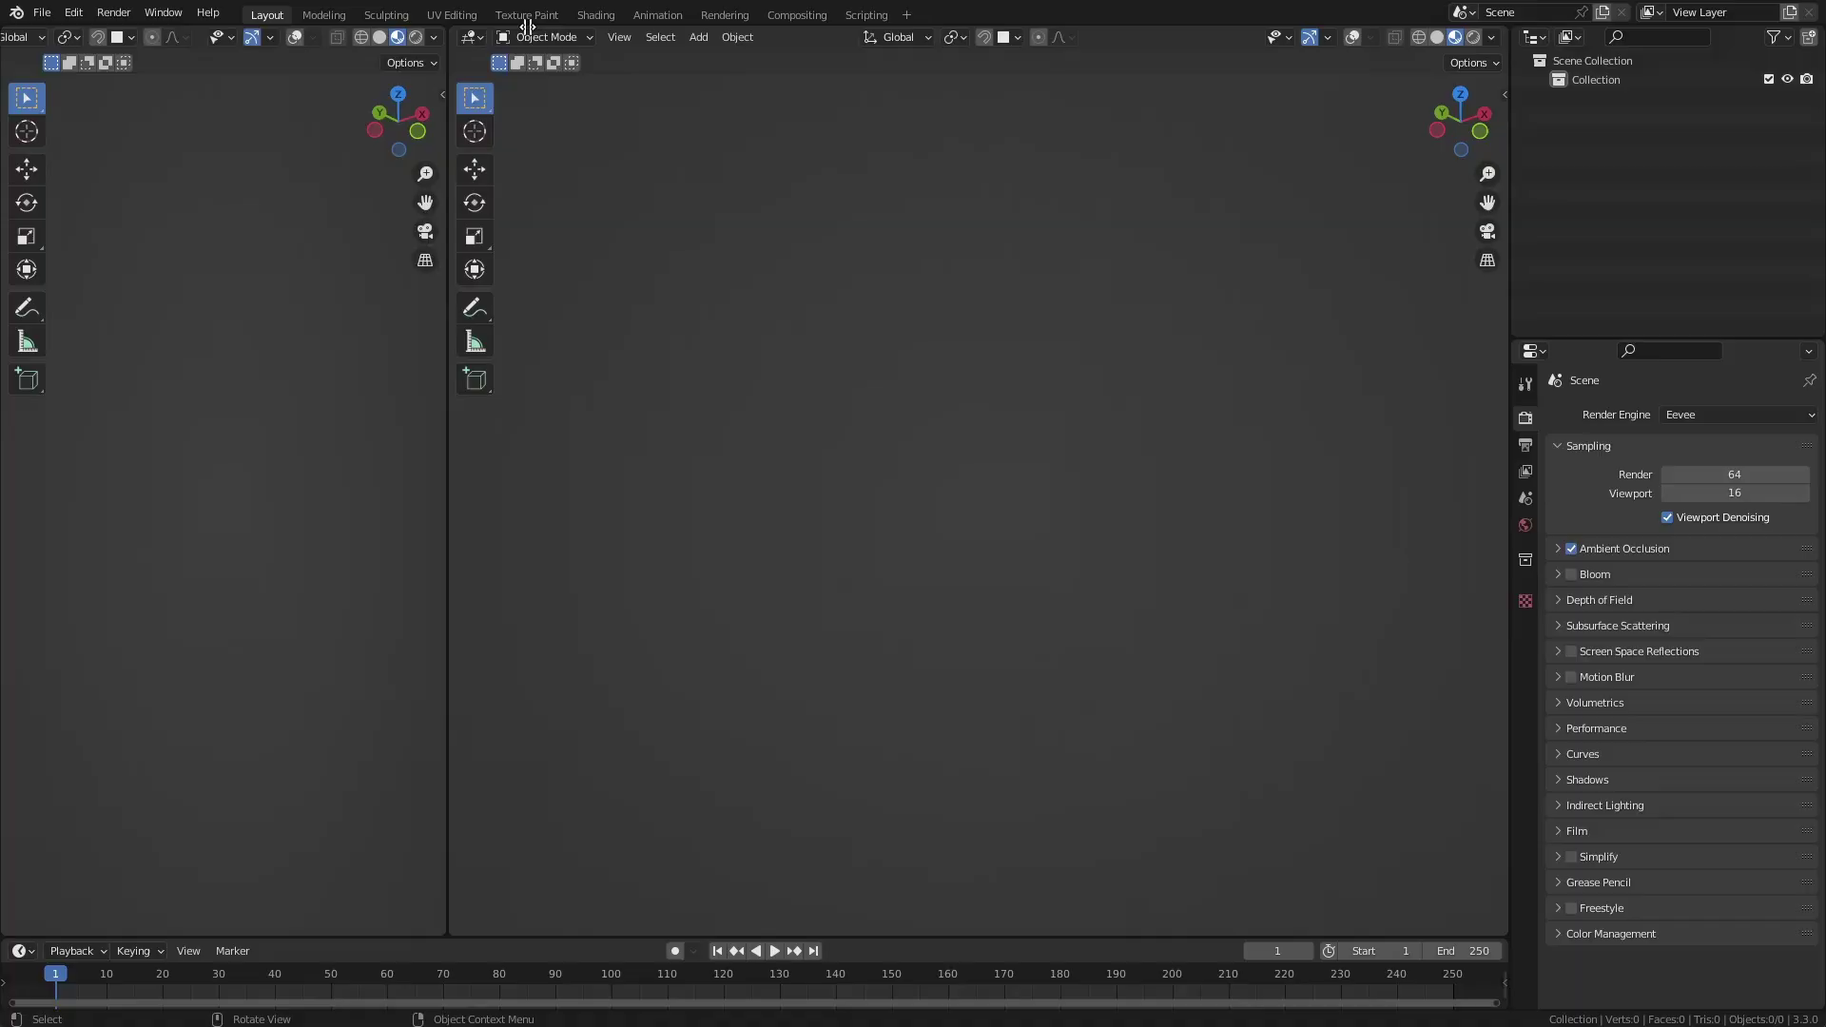
Switch an area to the Asset Browser and choose the CUBICITY Asset Library.
left_click(17, 36)
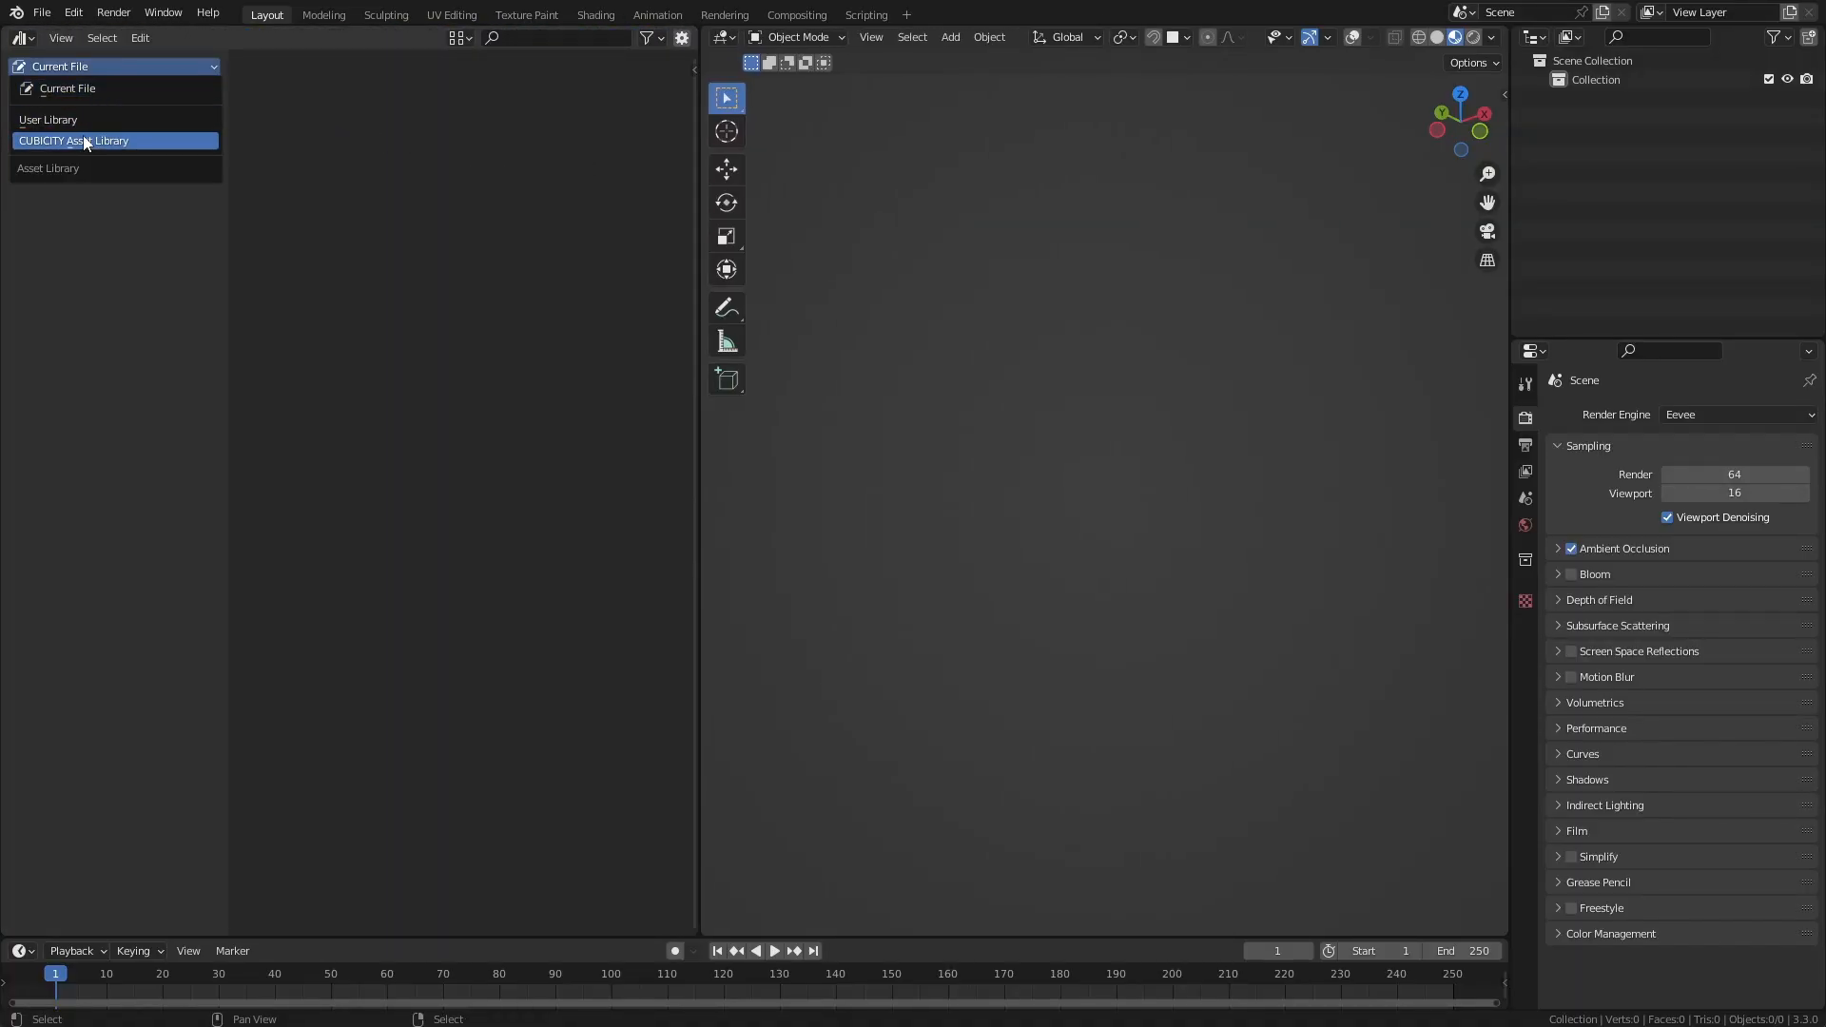
left_click(88, 141)
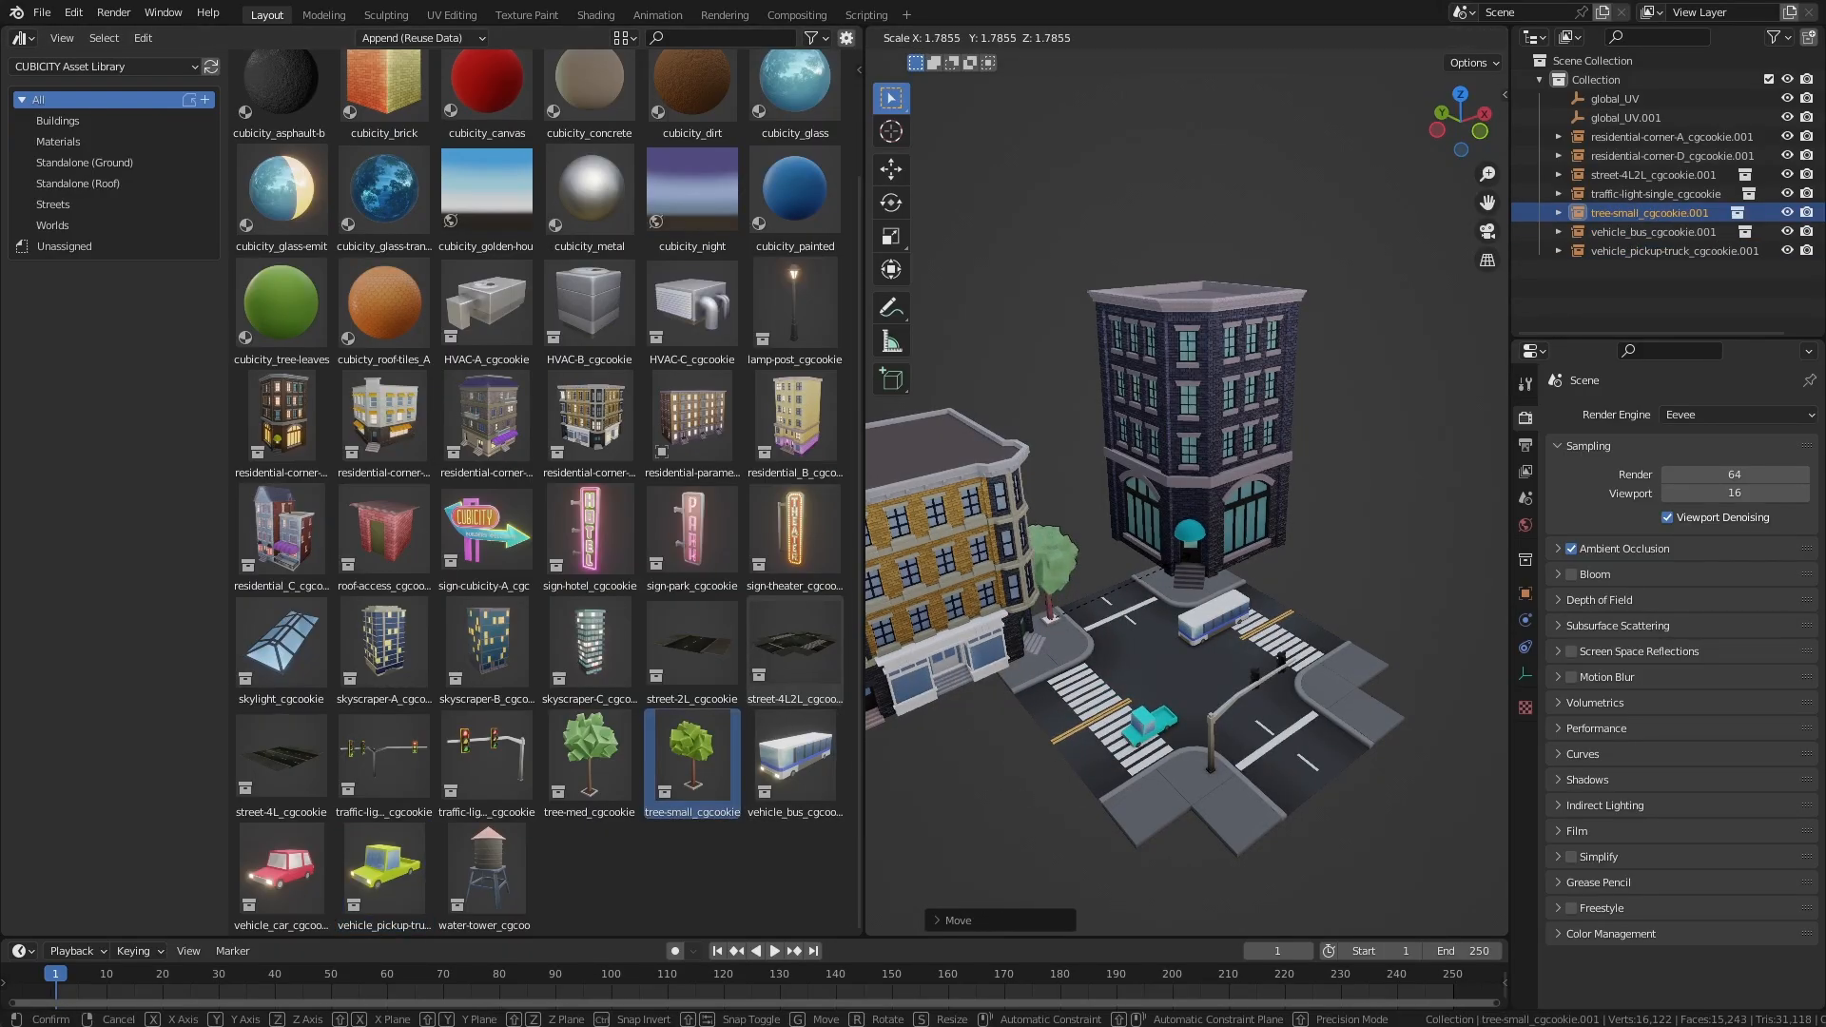
Enlarge the Asset Browser and show the All catalog of CUBICITY assets.
left_click(593, 15)
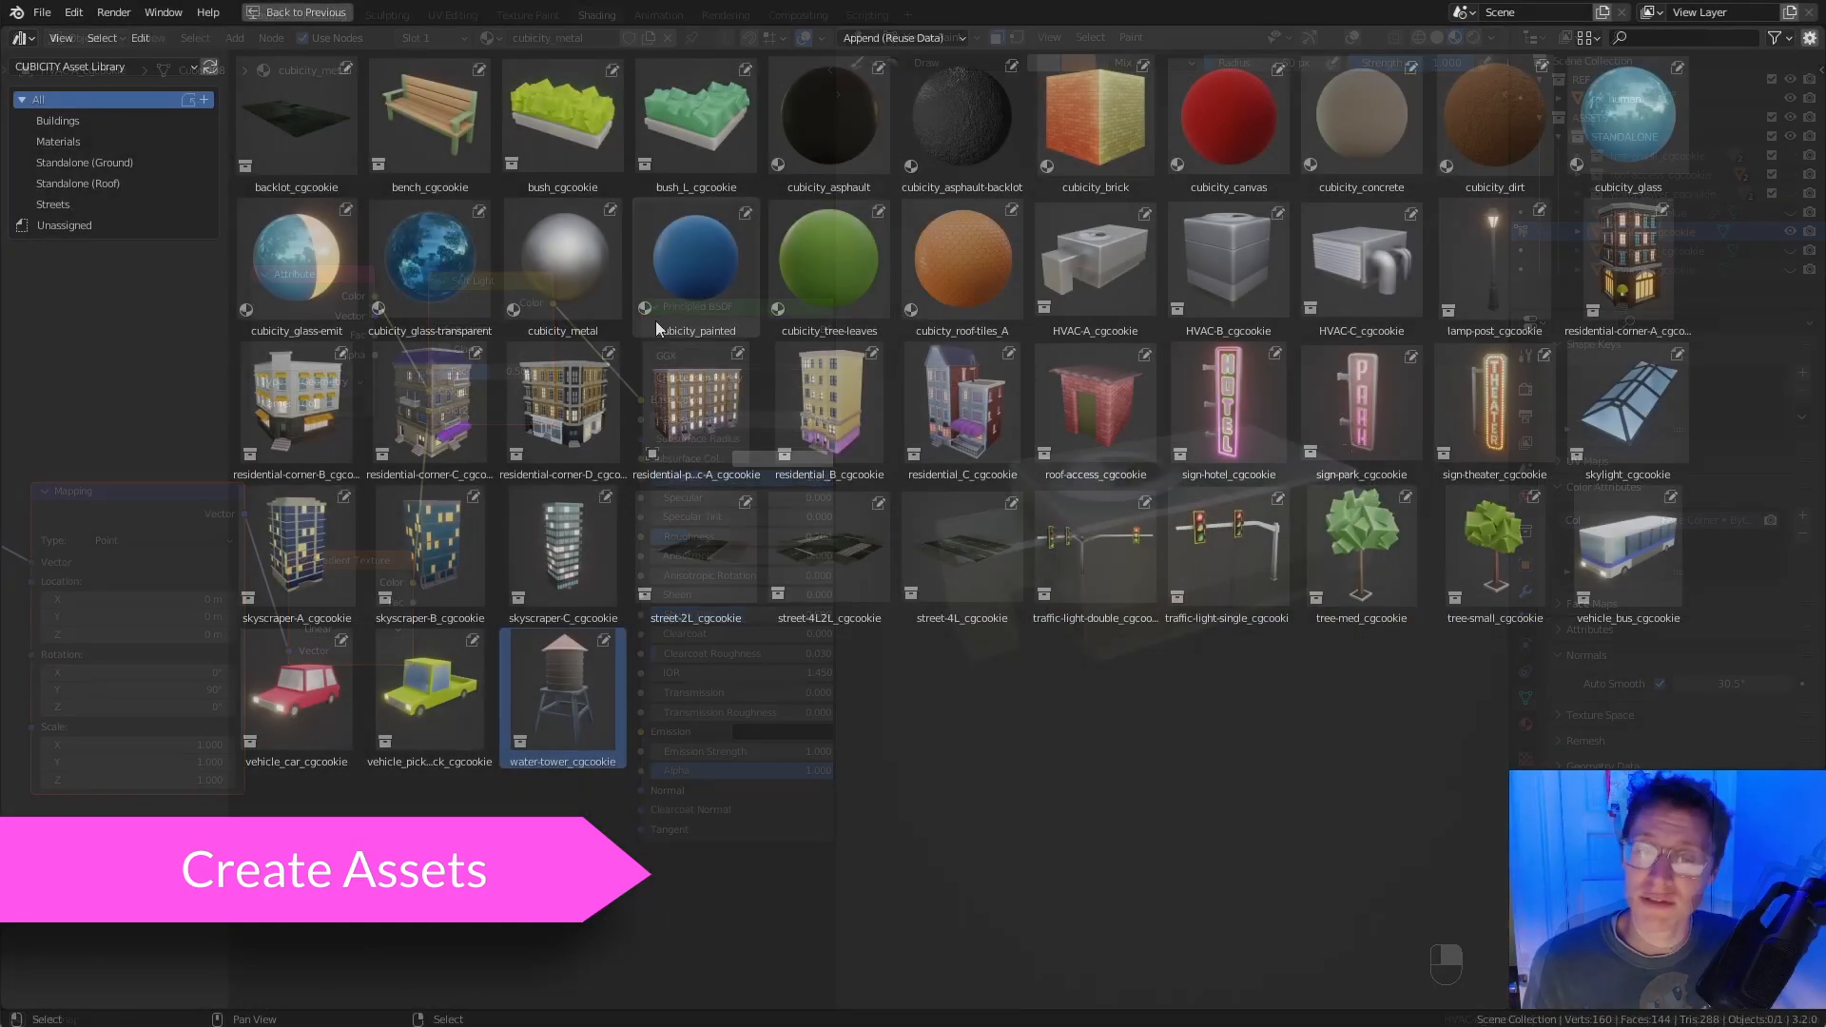
left_click(57, 120)
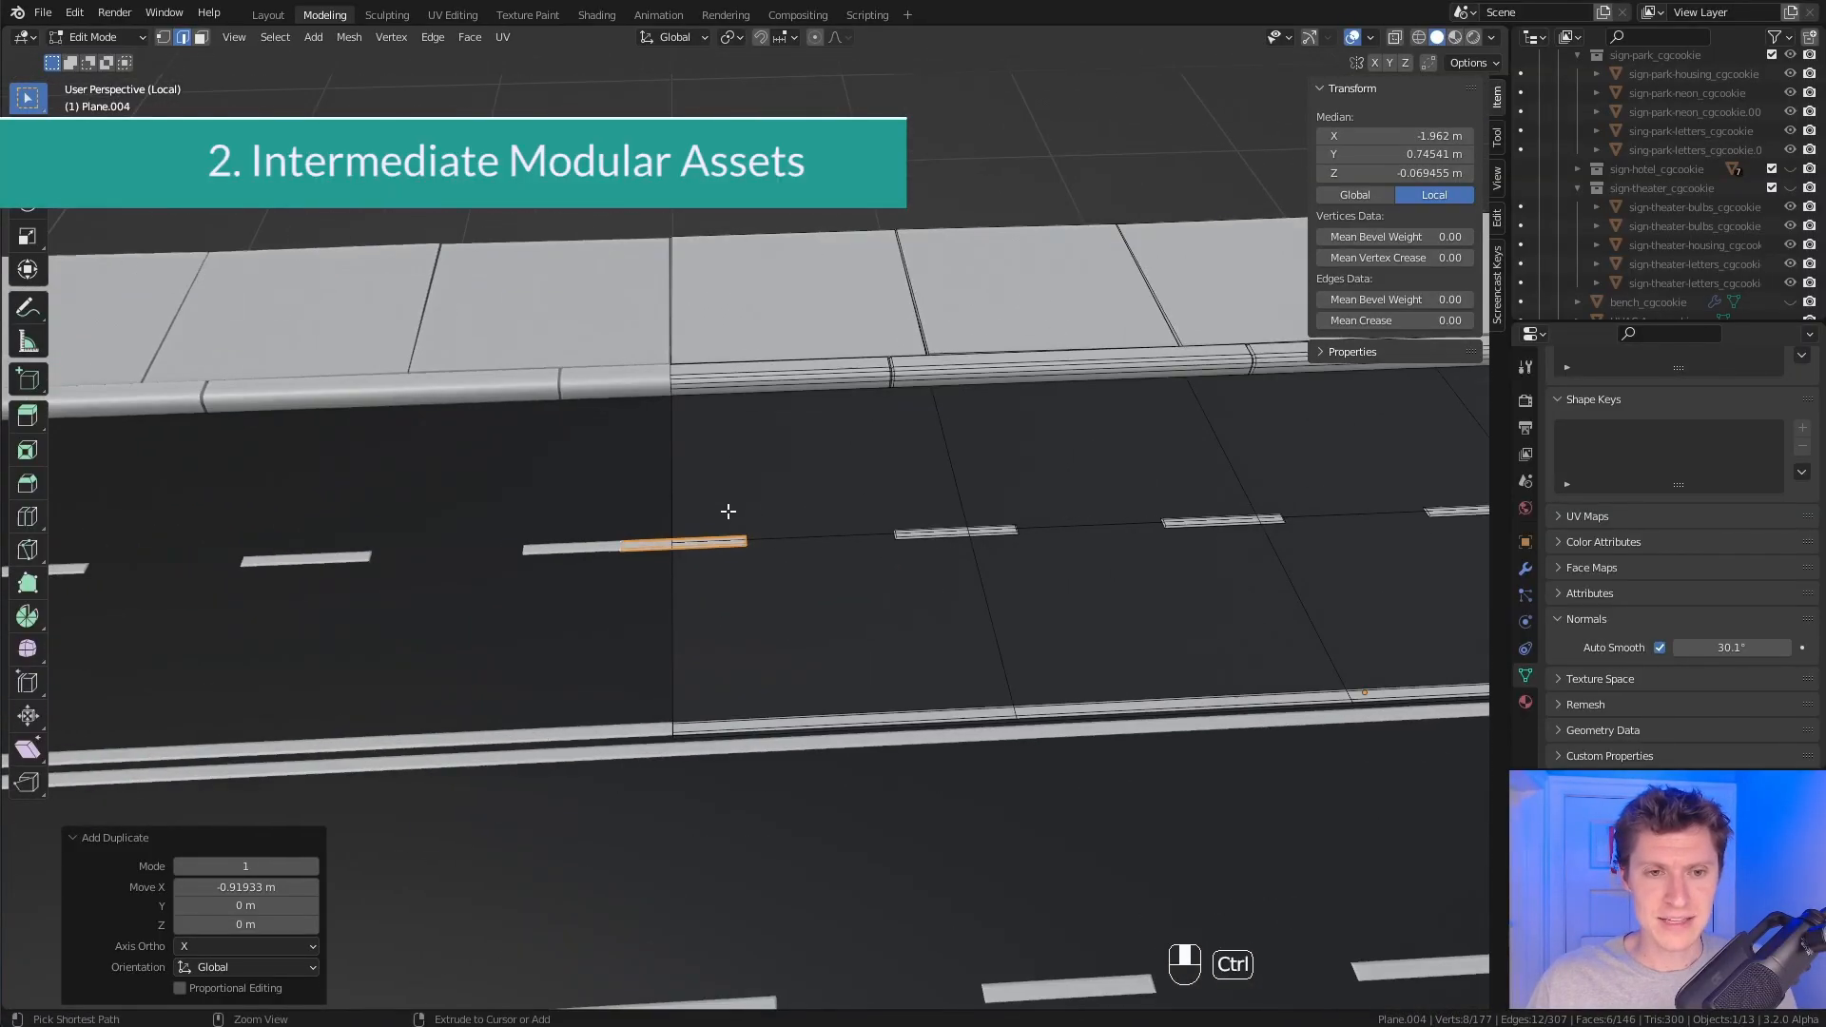
Set the asphalt Mix node blend mode, then return the vertex-painted traffic light to Object Mode.
left_click(593, 15)
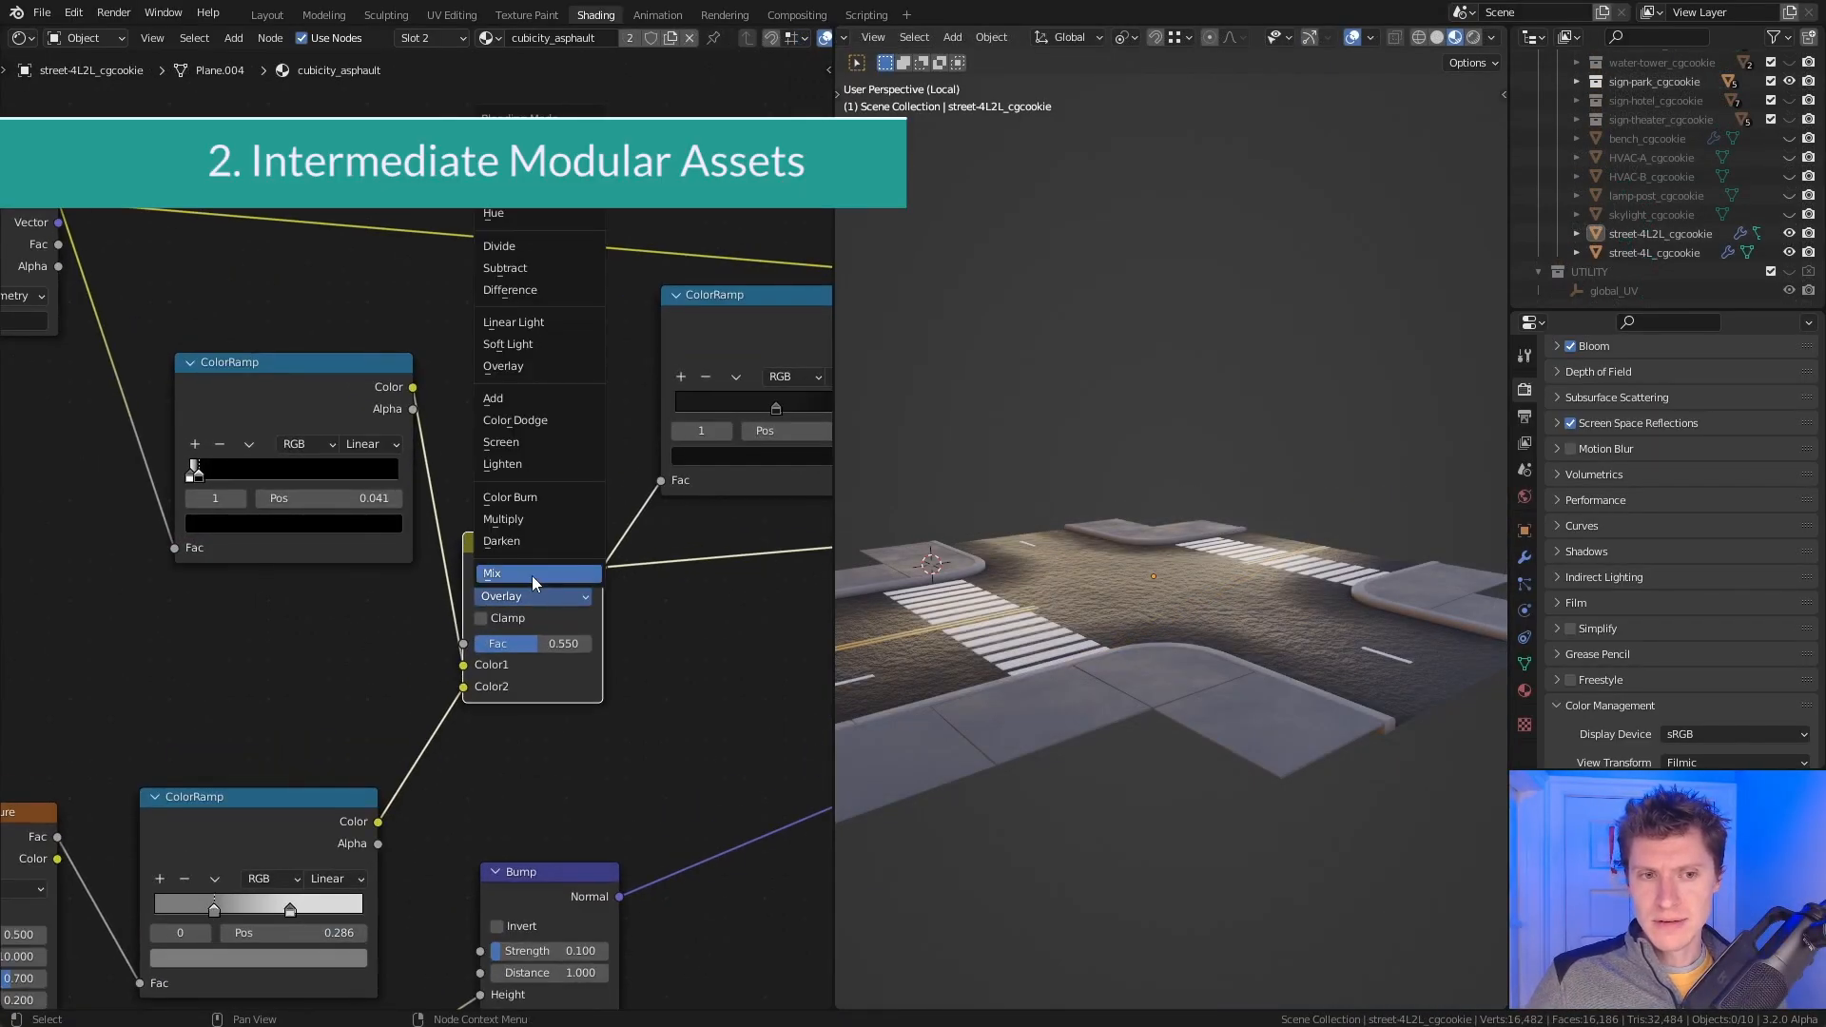
left_click(491, 572)
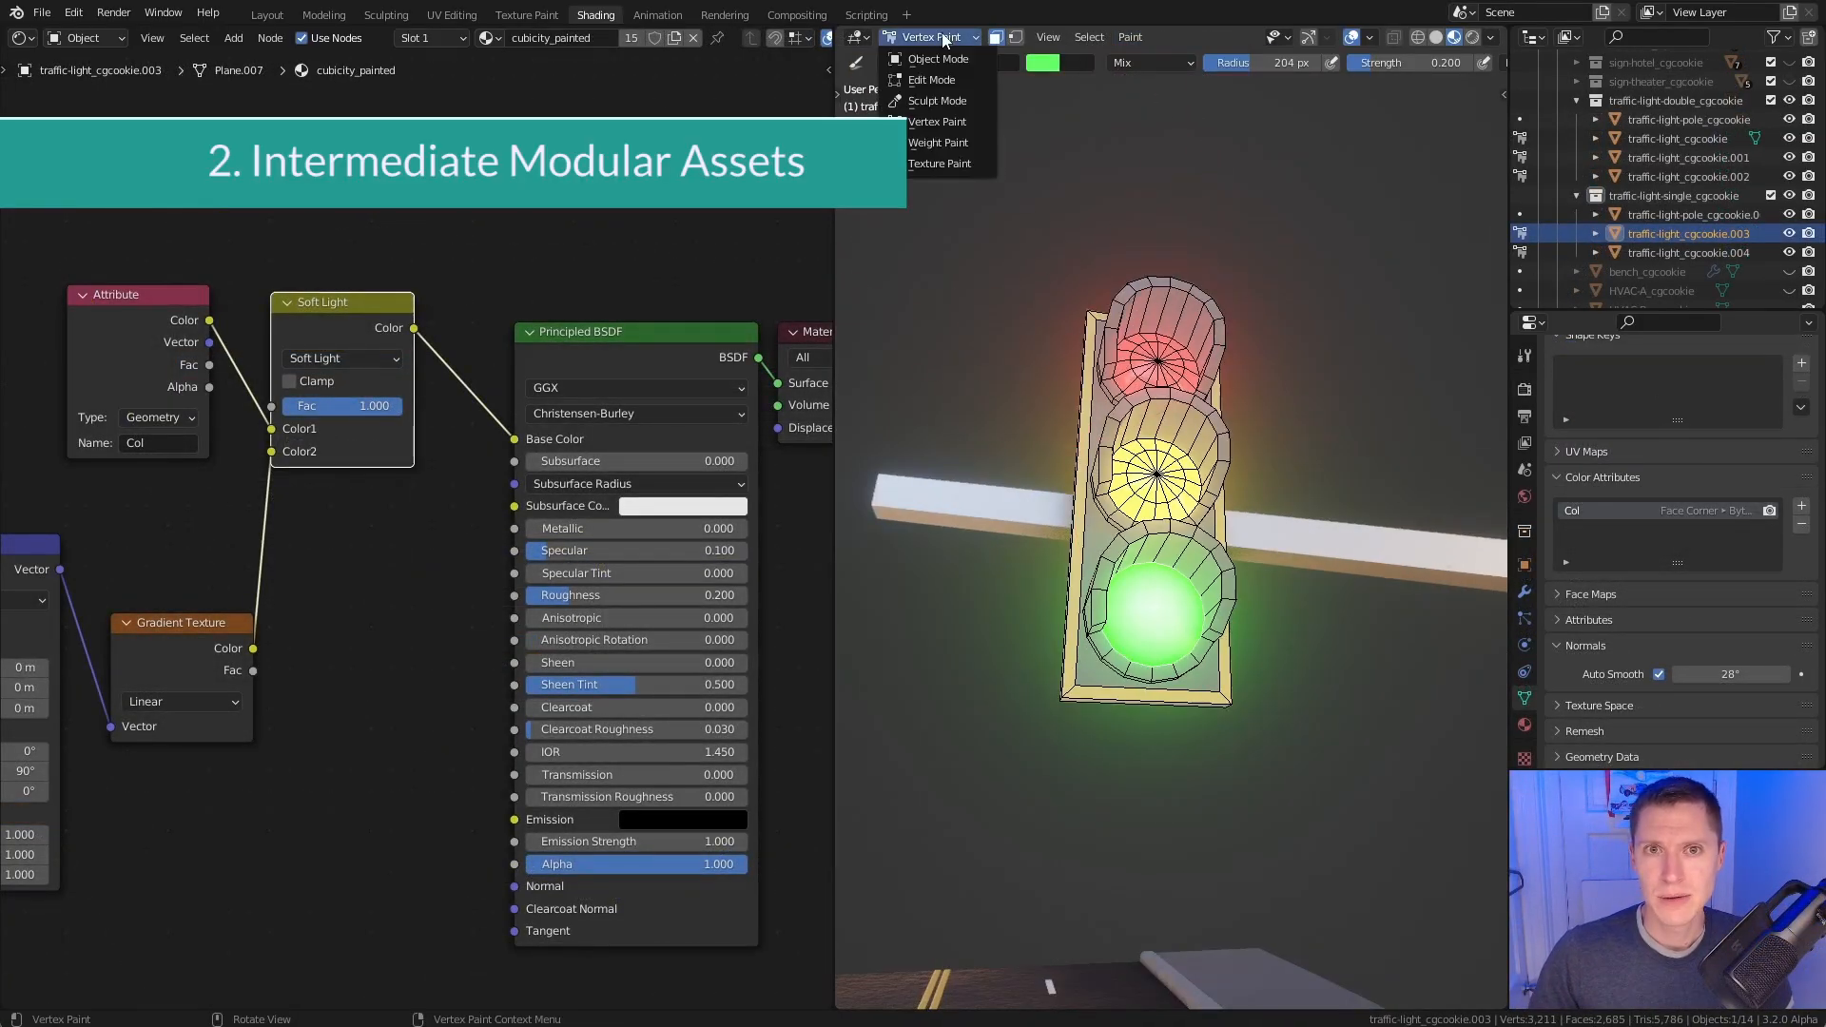
left_click(932, 57)
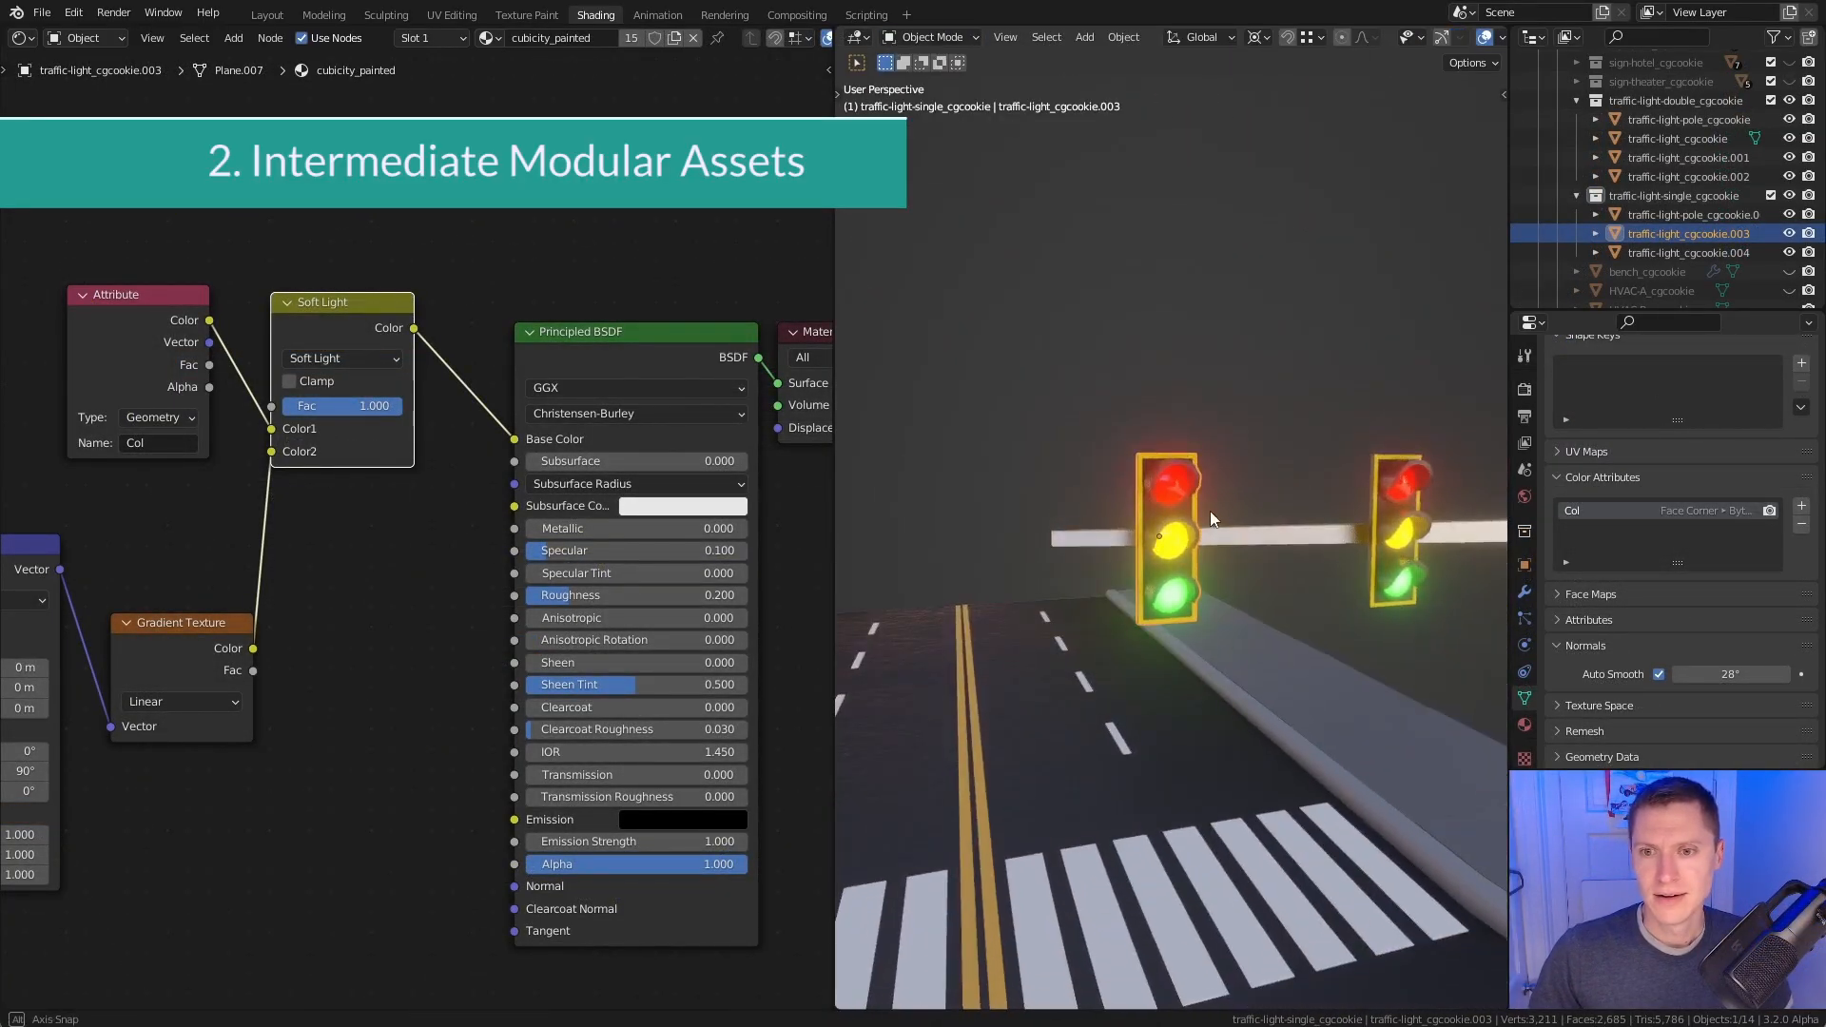
Tweak the brick shader Mix nodes and switch the mid floor to Vertex Paint for its colour mask.
left_click(928, 36)
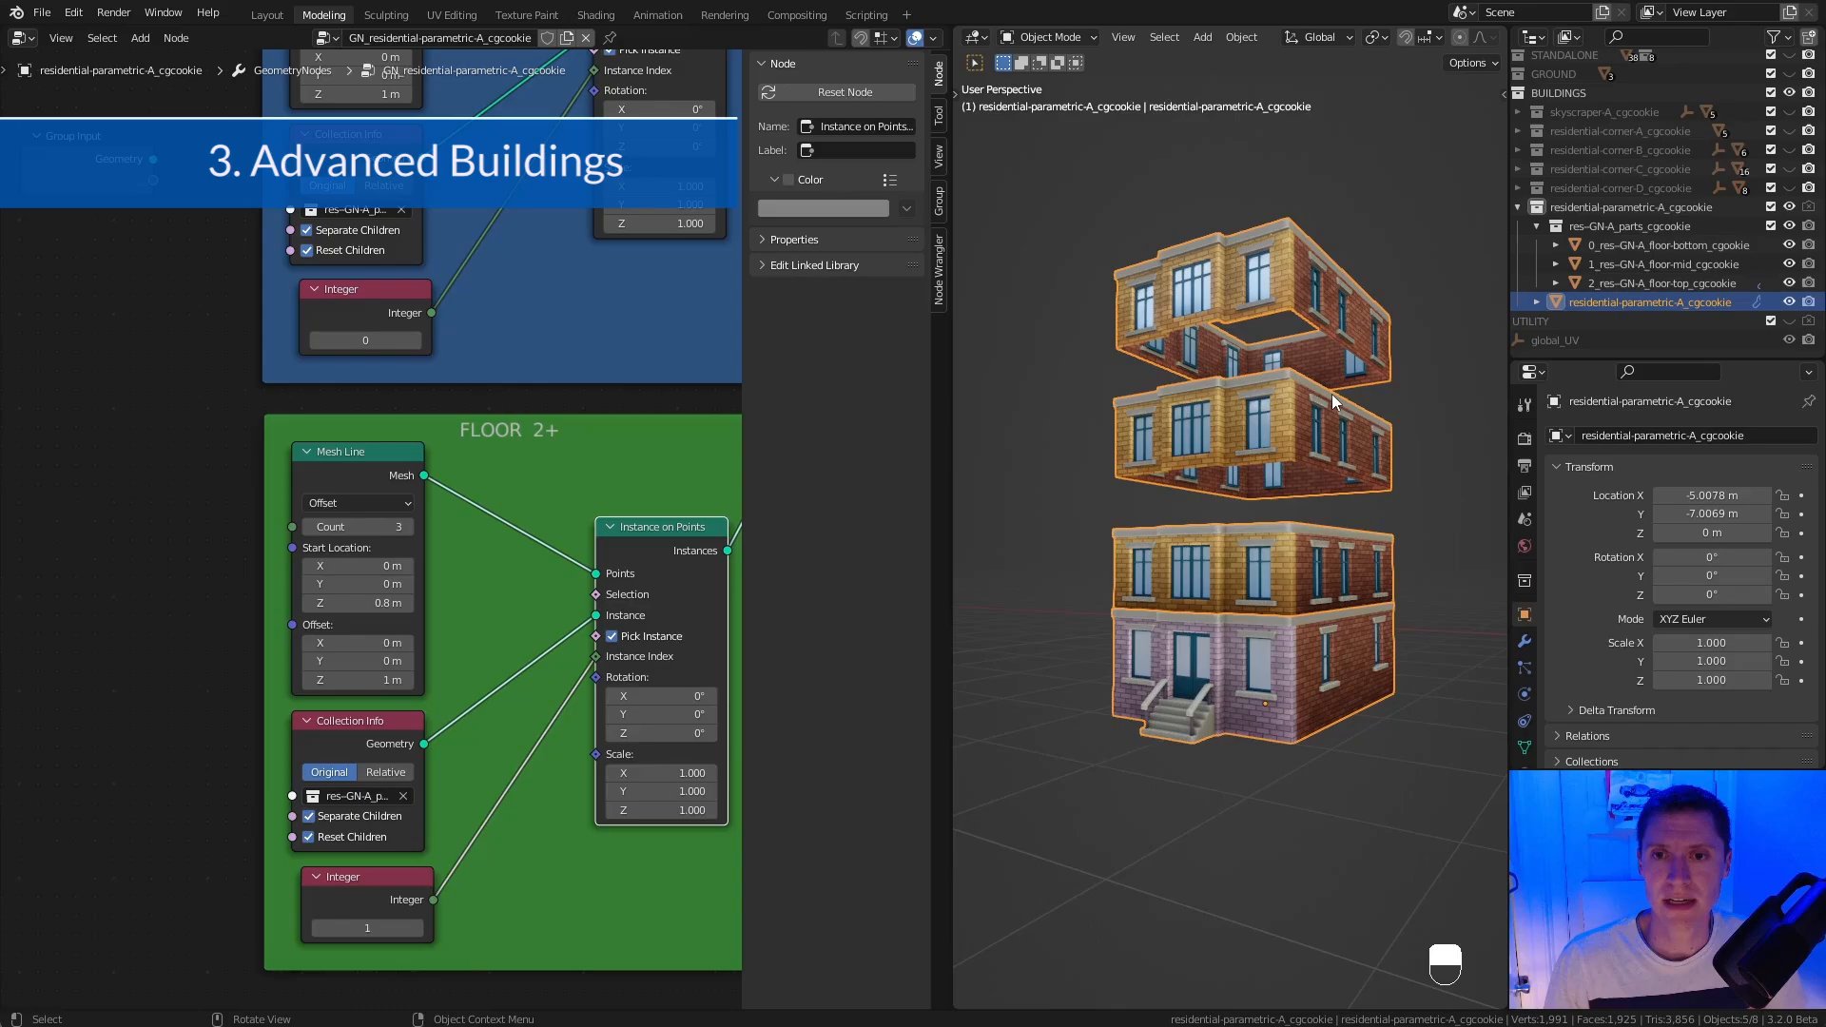
left_click(593, 15)
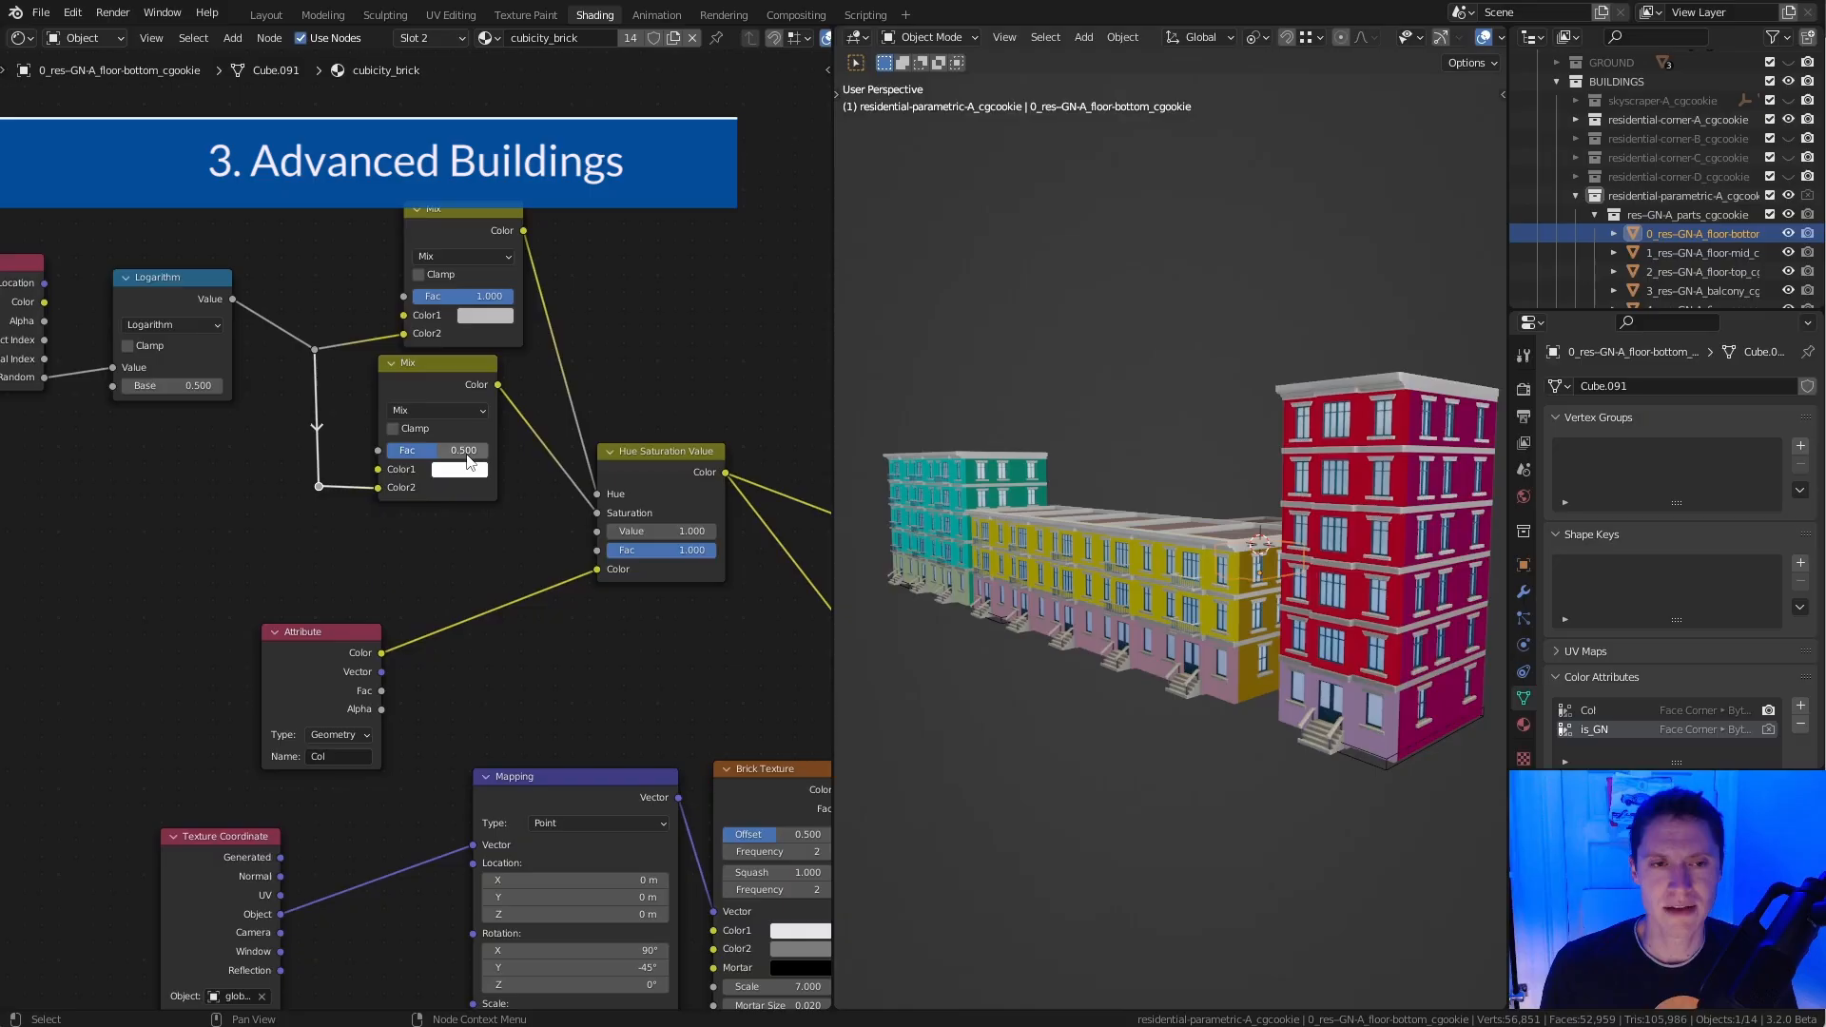
left_click_drag(462, 451, 411, 451)
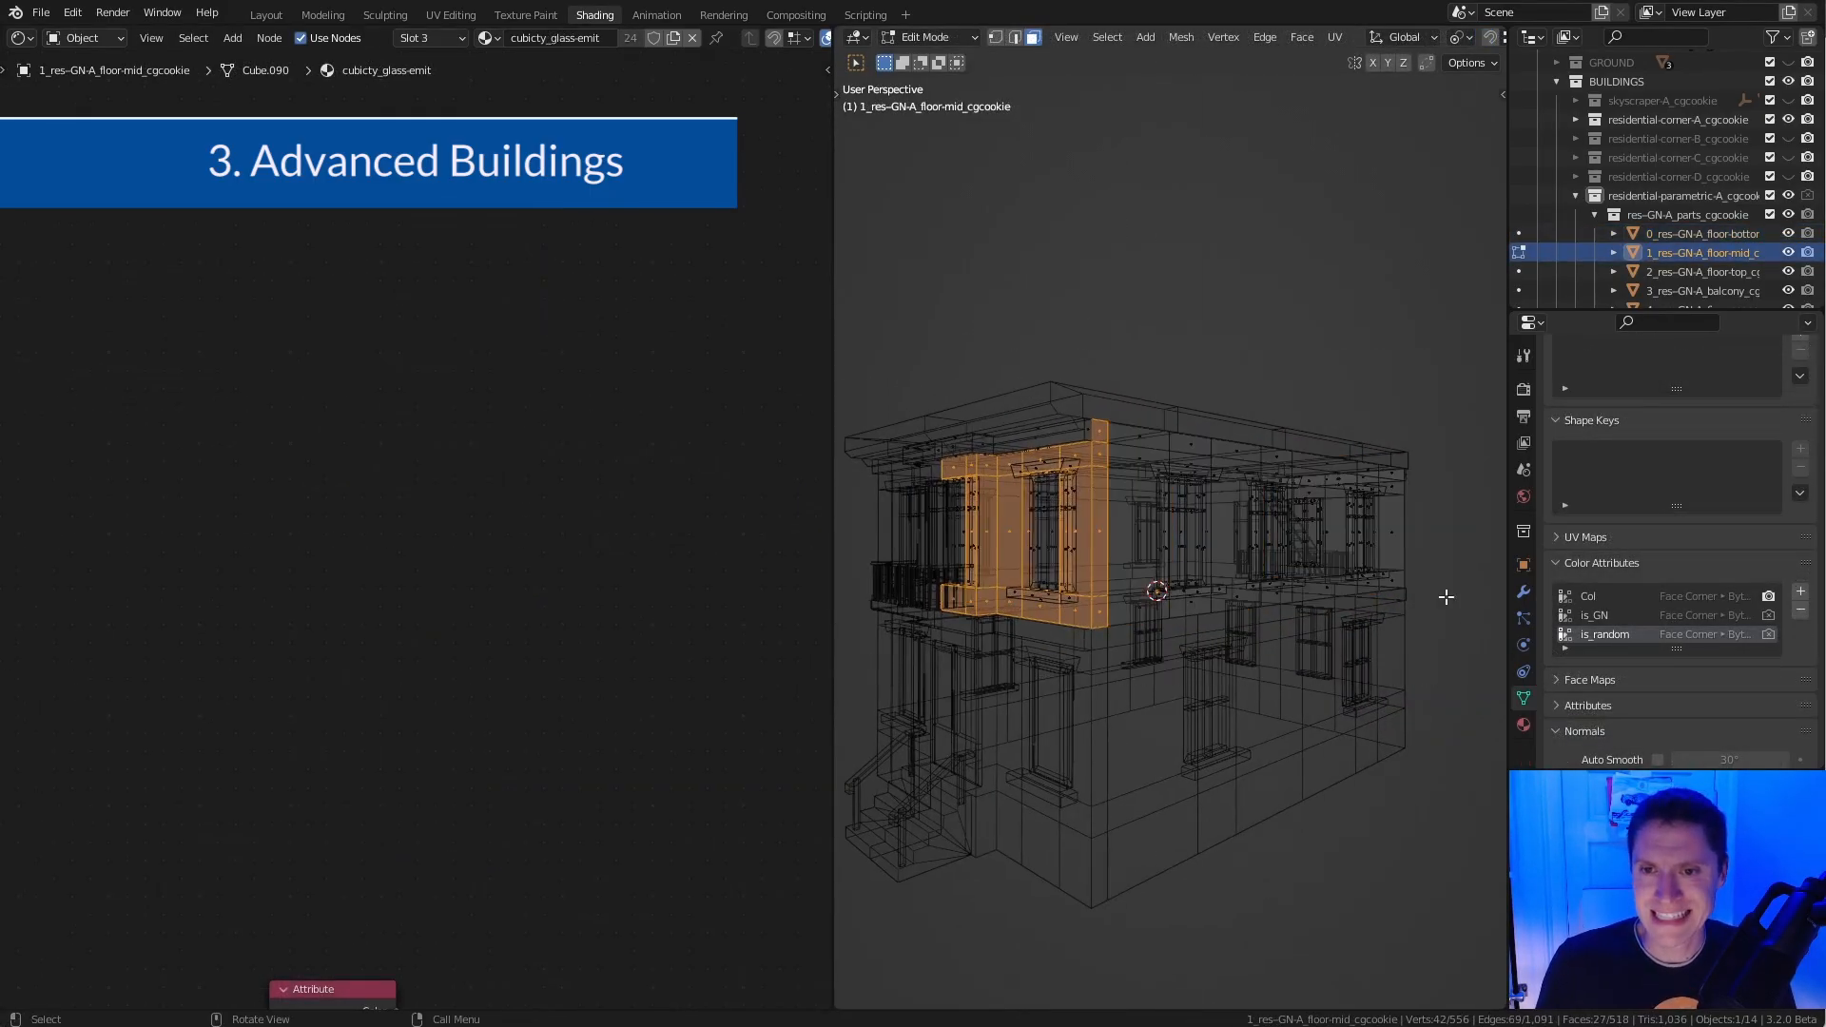
left_click(928, 36)
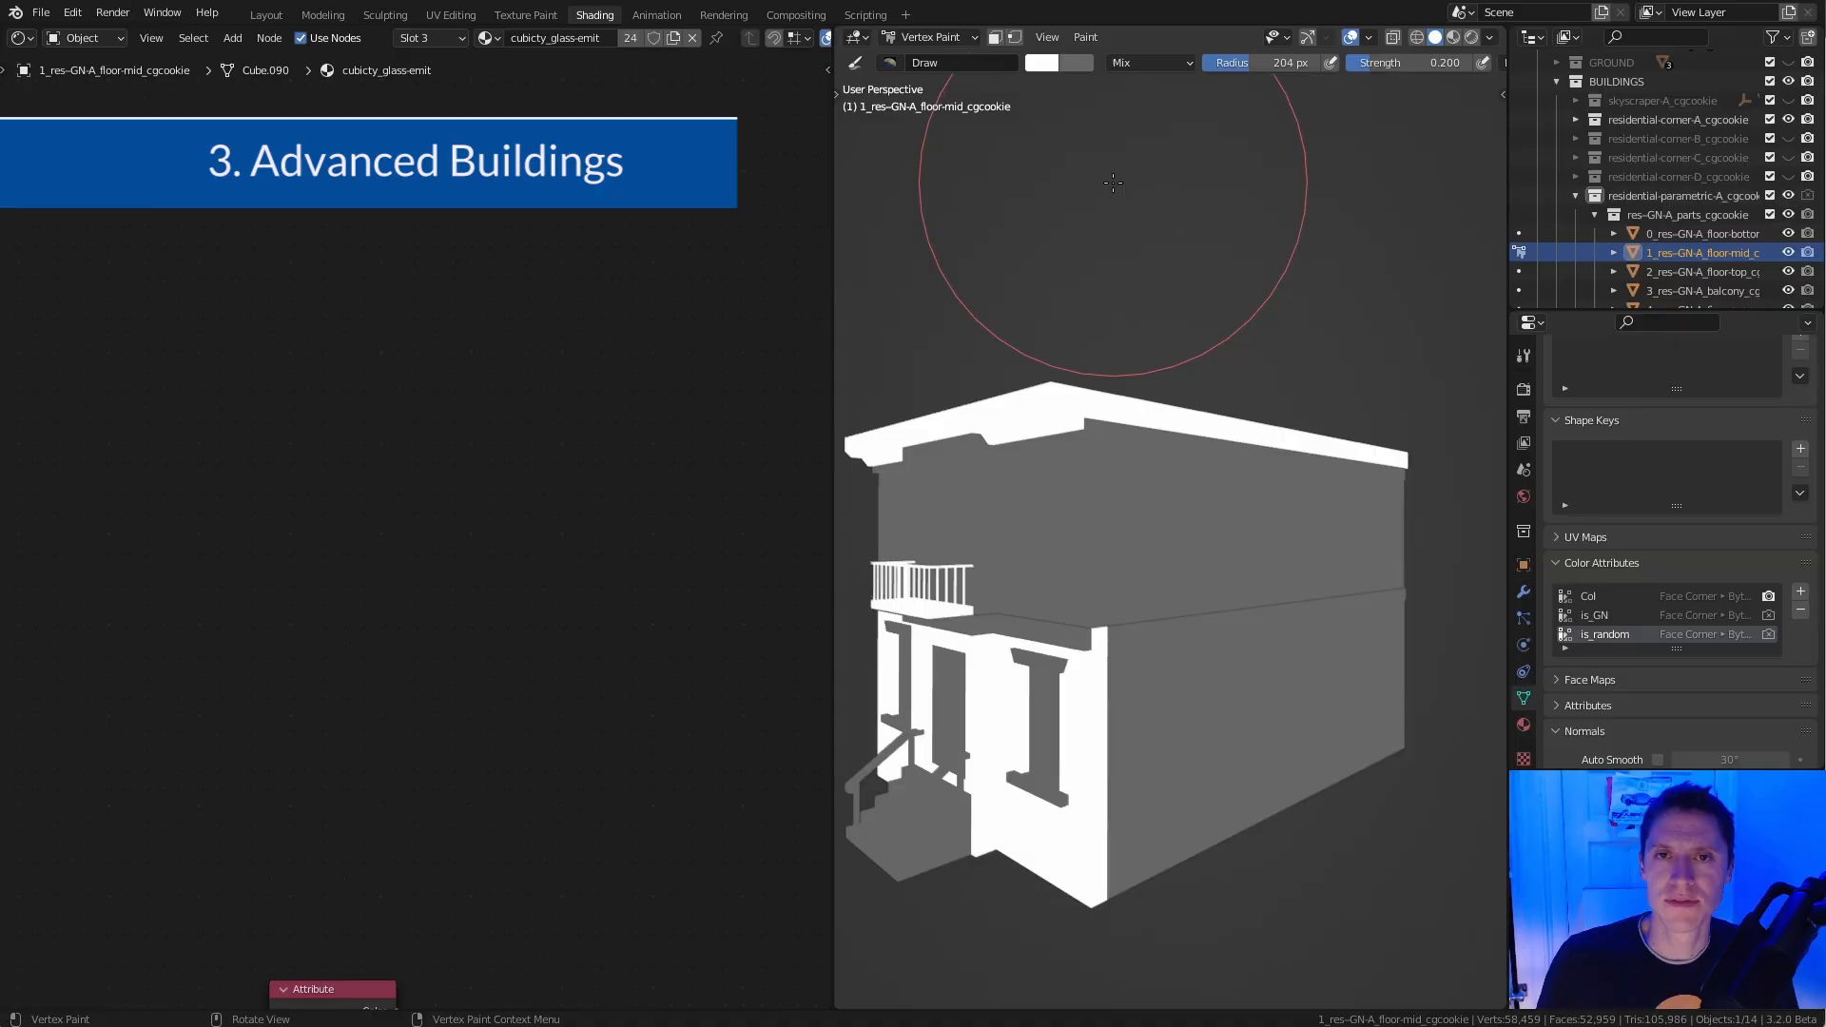